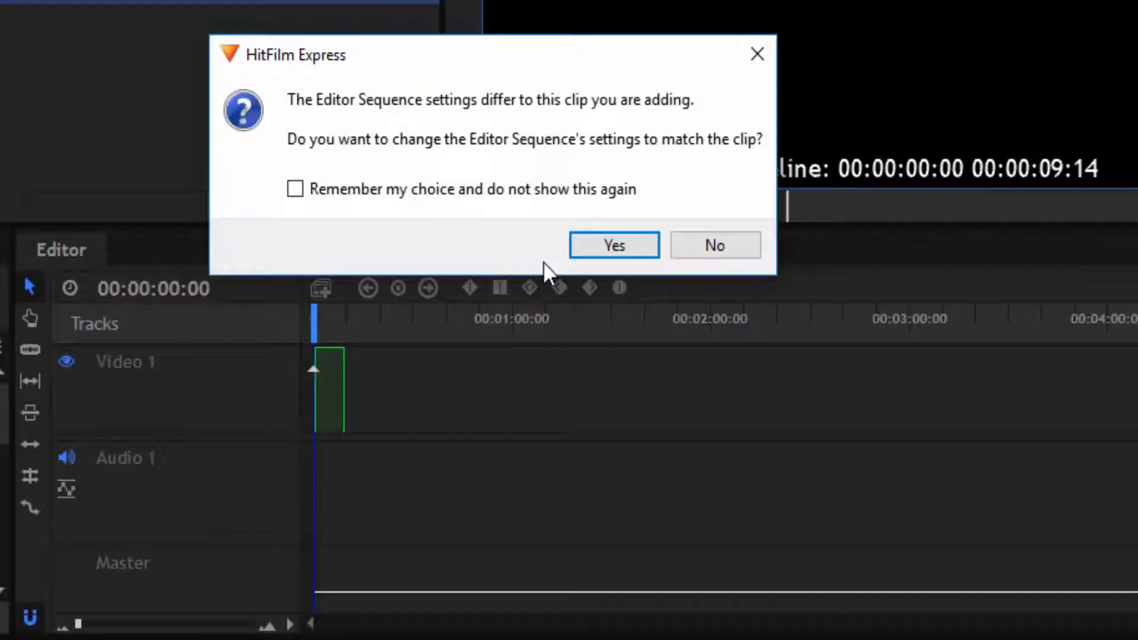
# - Match the sequence settings to the rally clip and preview a few seconds of it
pyautogui.click(613, 244)
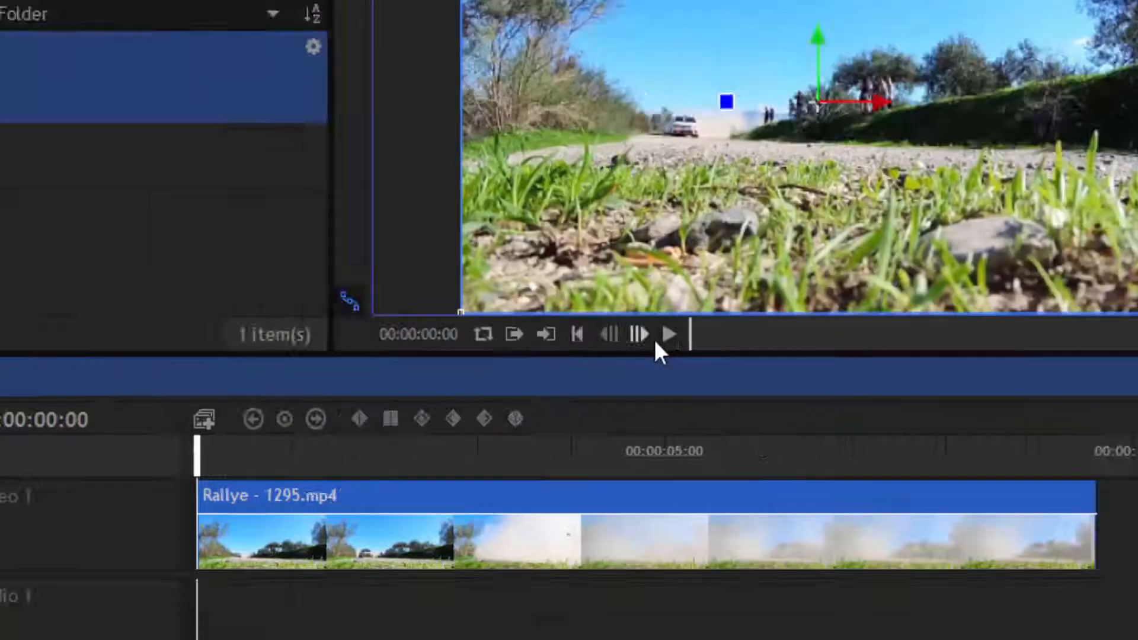
pyautogui.click(666, 334)
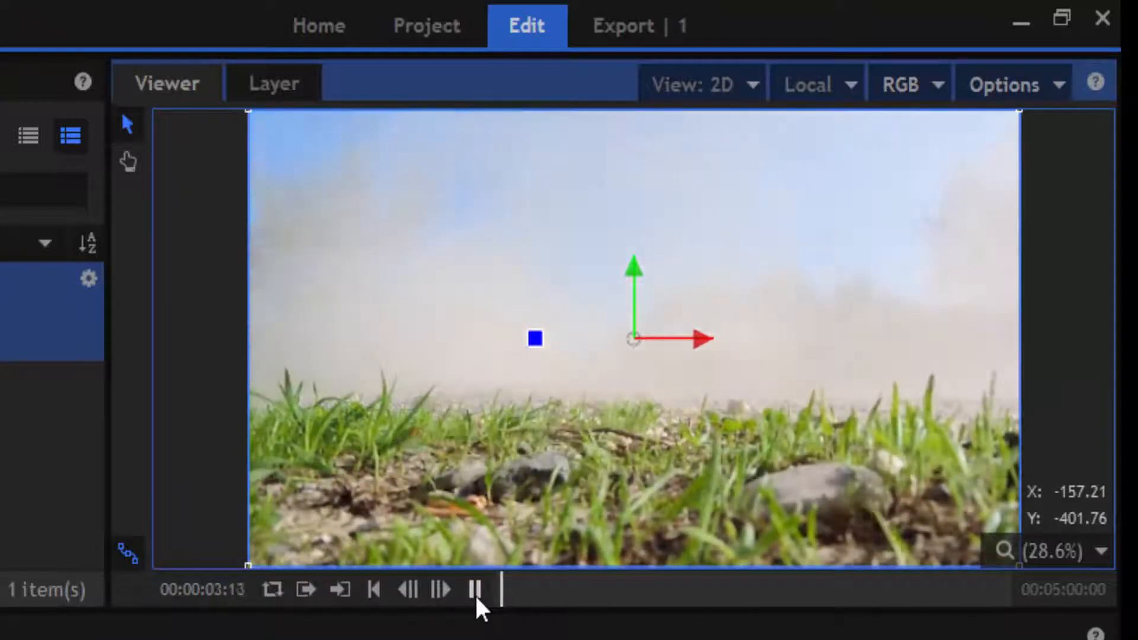
pyautogui.click(475, 590)
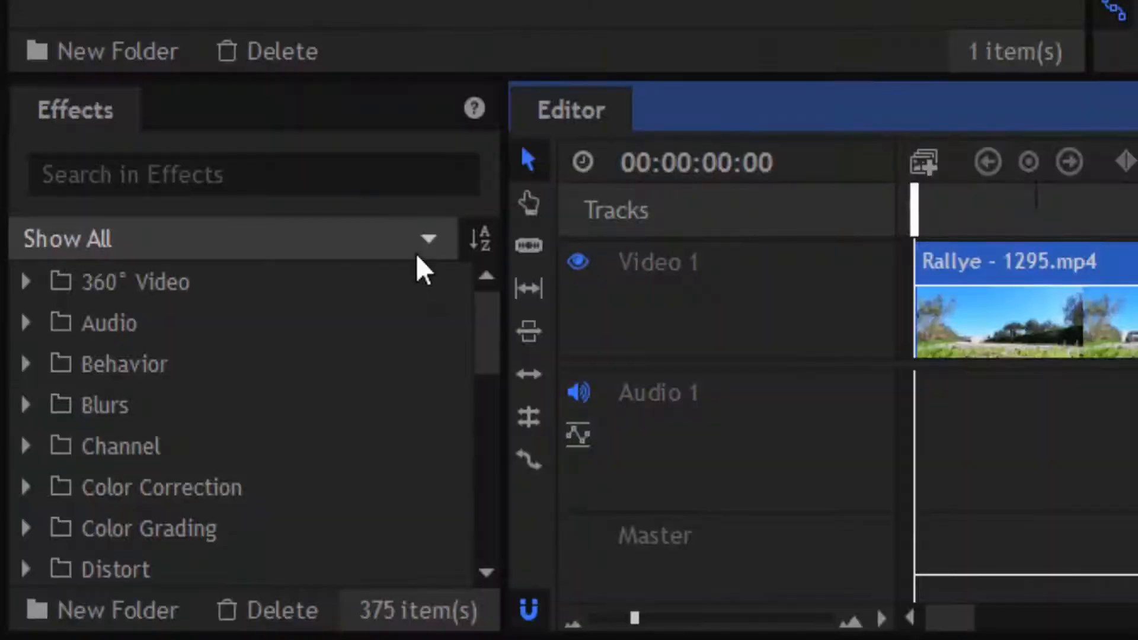
# - Find Time Reverse by searching 'time re' and apply it to the rally clip
pyautogui.click(254, 174)
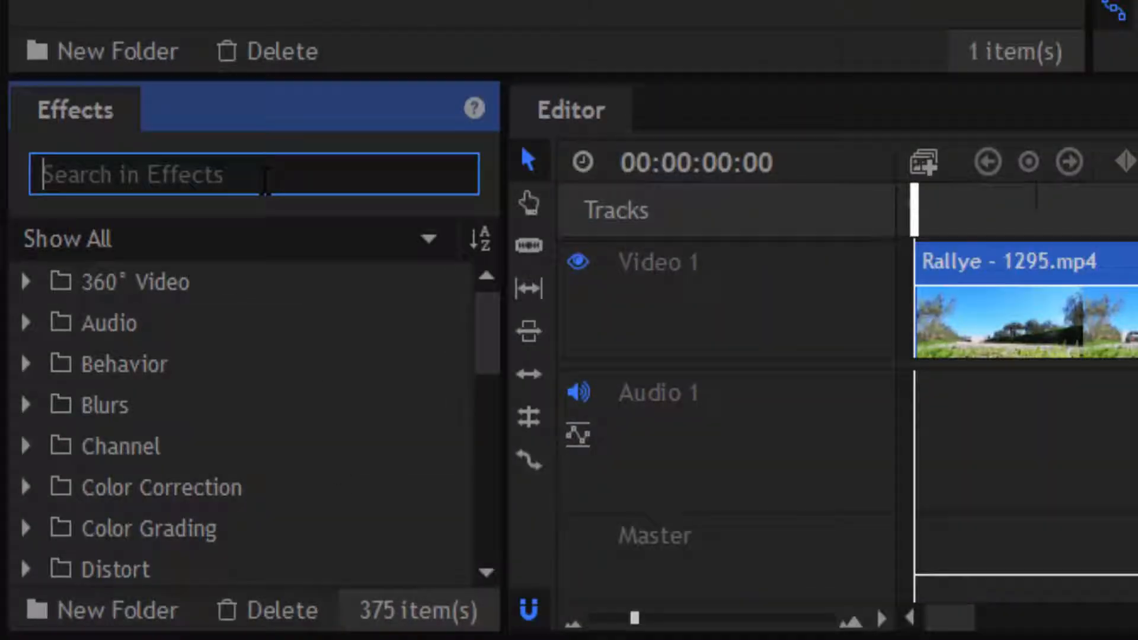
pyautogui.write('time re')
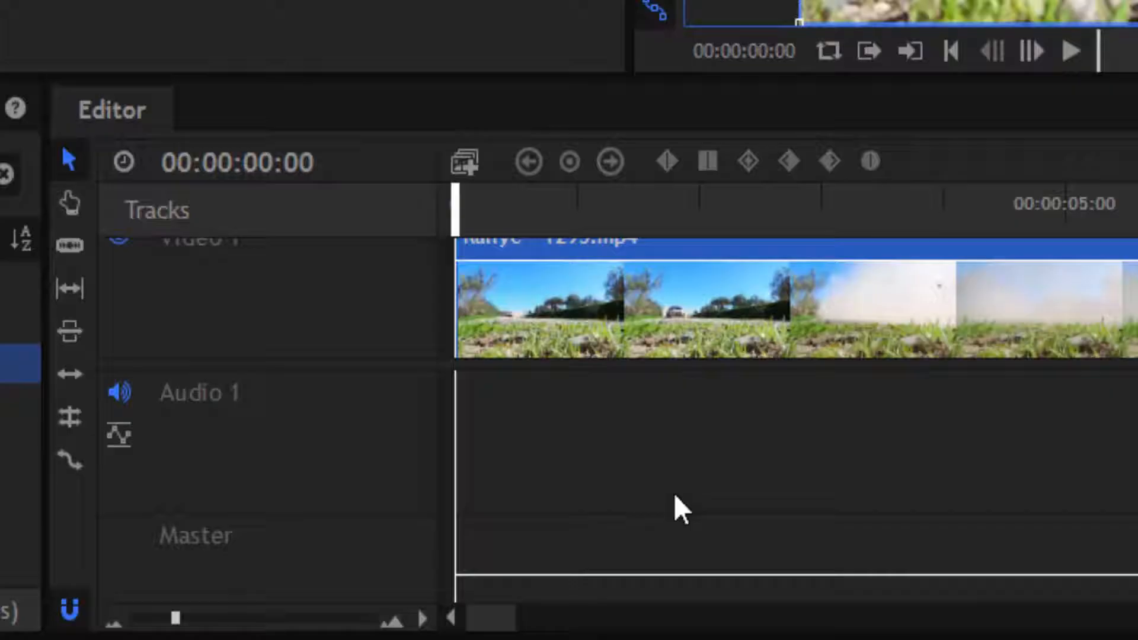
pyautogui.click(1075, 51)
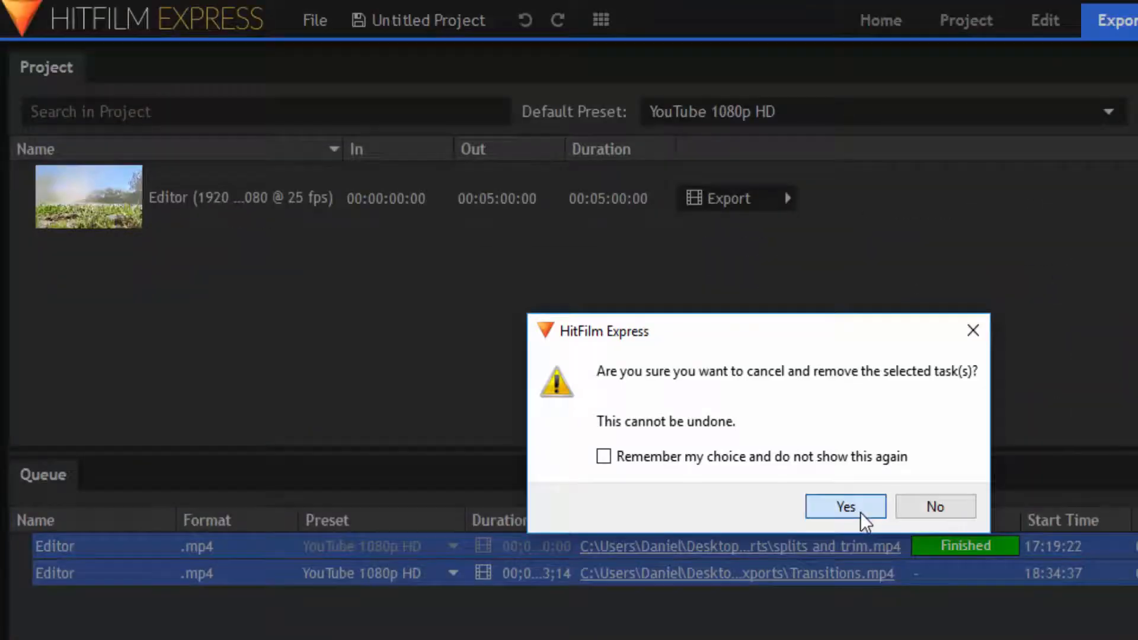
# - Remove the old export tasks and queue the timeline's in-to-out range for export
pyautogui.click(845, 506)
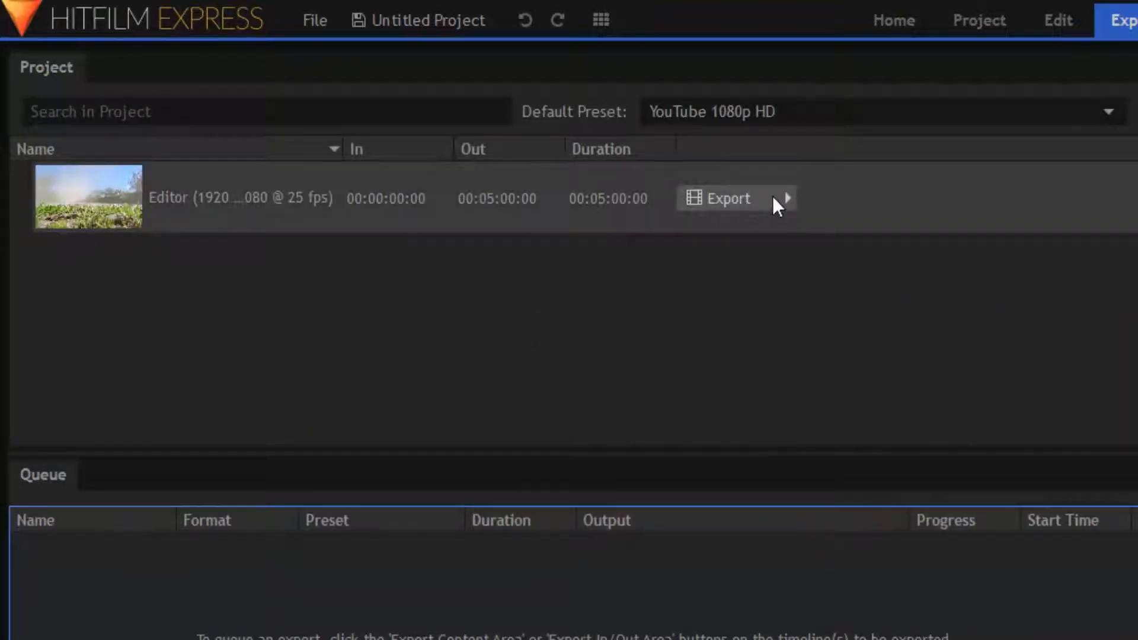
pyautogui.click(786, 198)
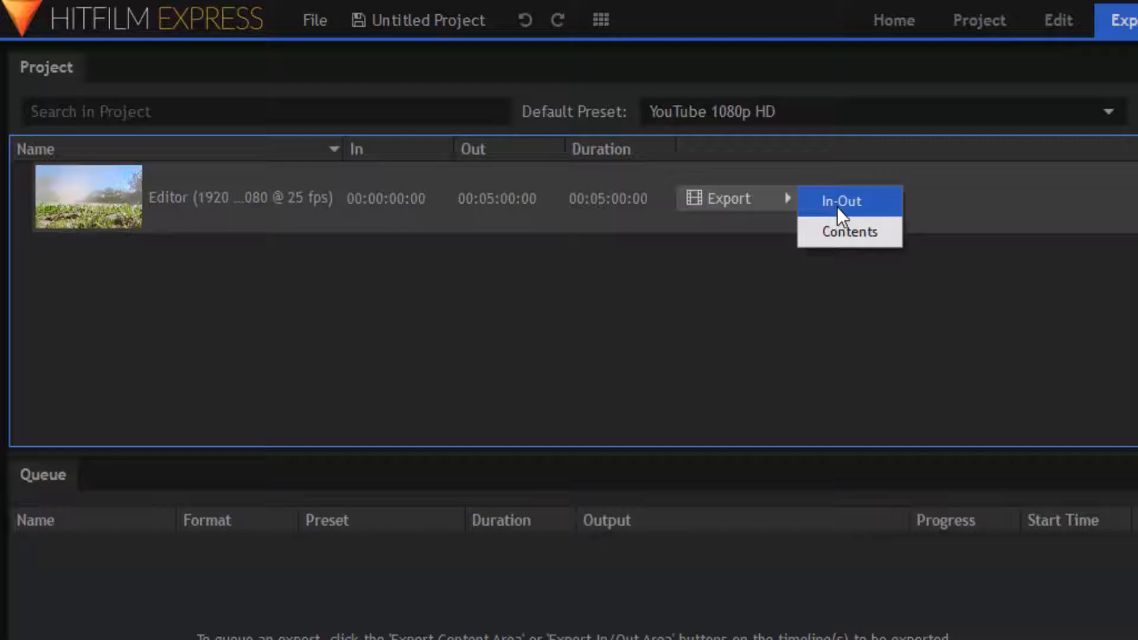
pyautogui.click(841, 201)
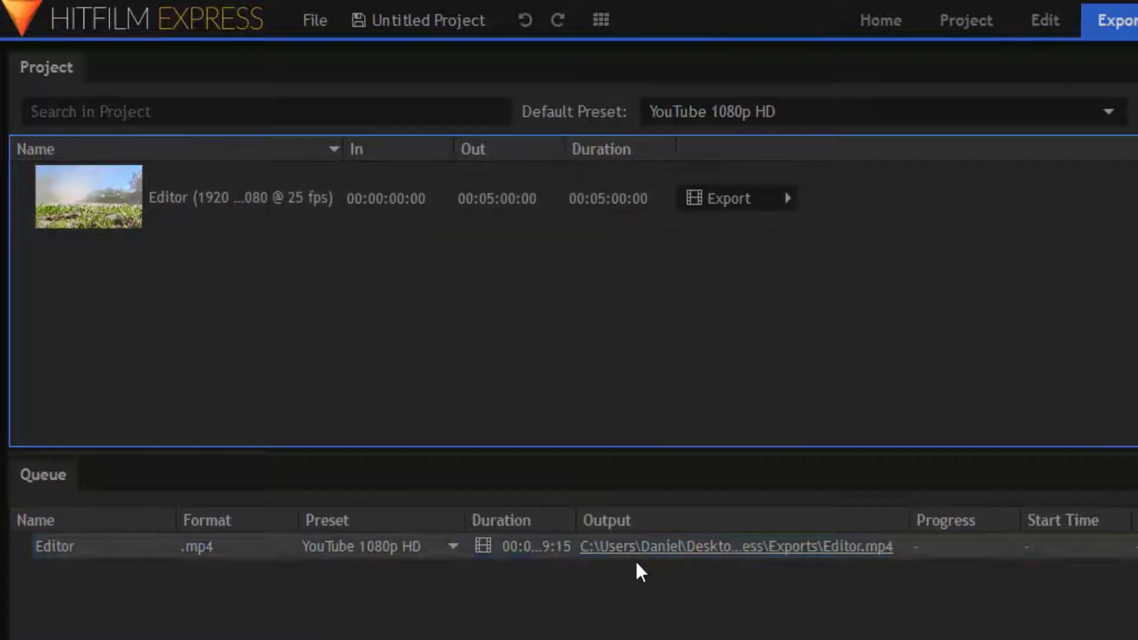
# - Name the exported file 'time reverse' and start the export
pyautogui.click(736, 547)
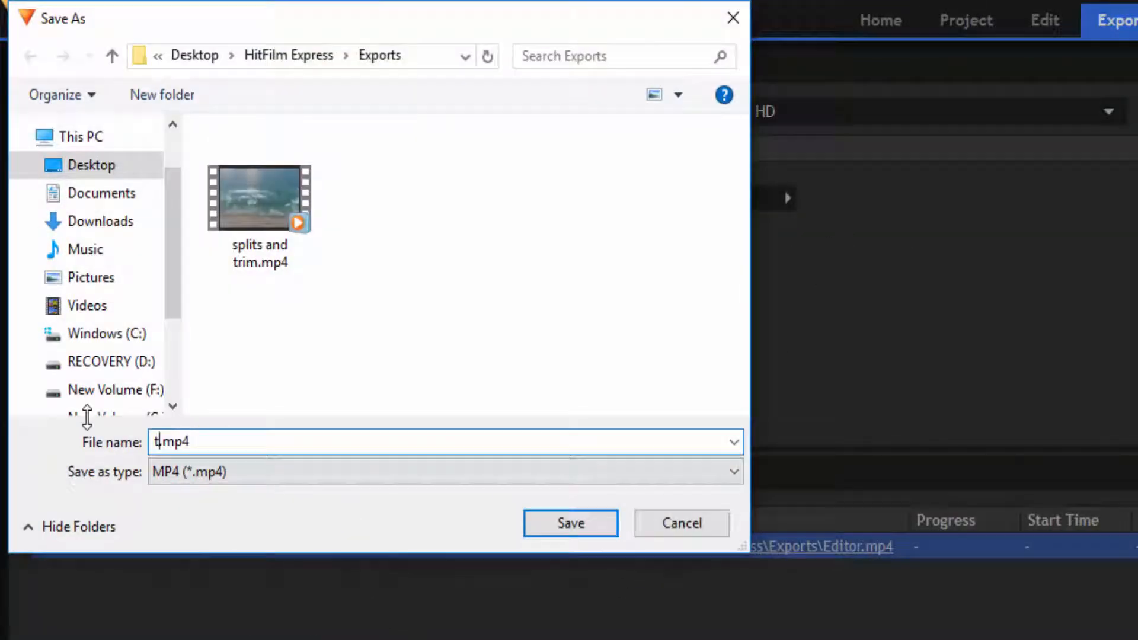
pyautogui.click(570, 523)
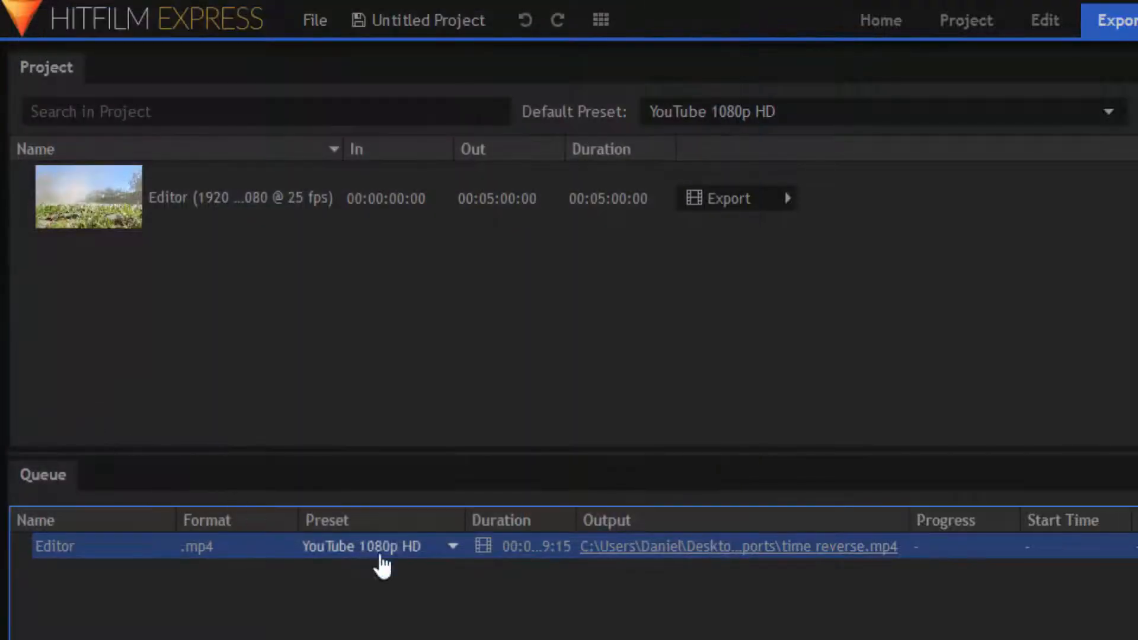
pyautogui.click(727, 198)
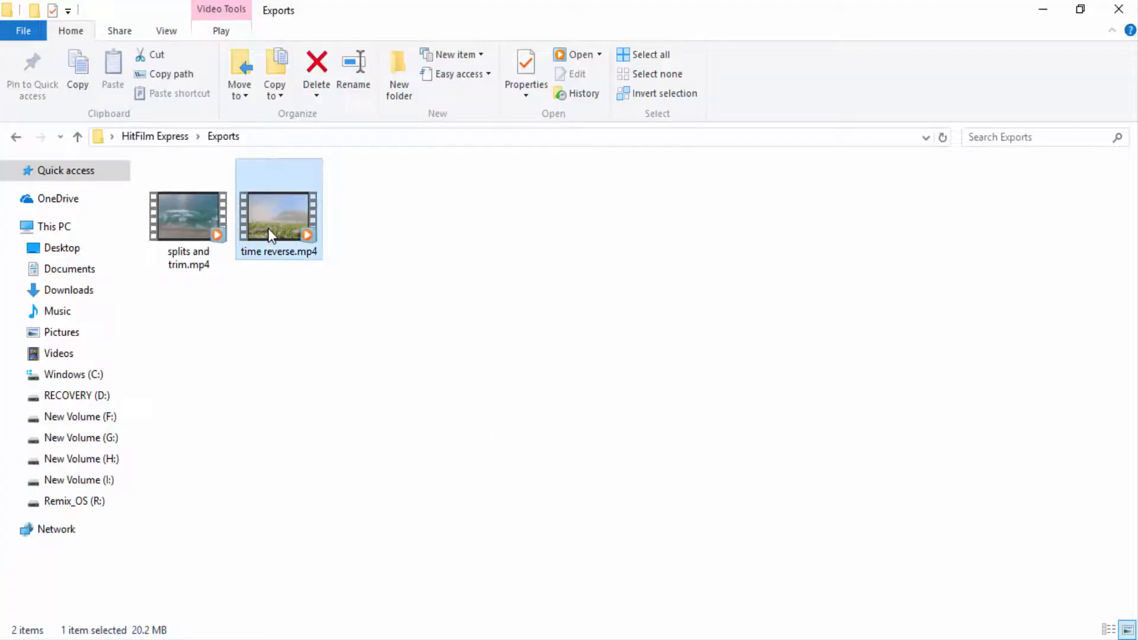
# - Play the exported time reverse.mp4 from the Exports folder in a media player
pyautogui.doubleClick(278, 218)
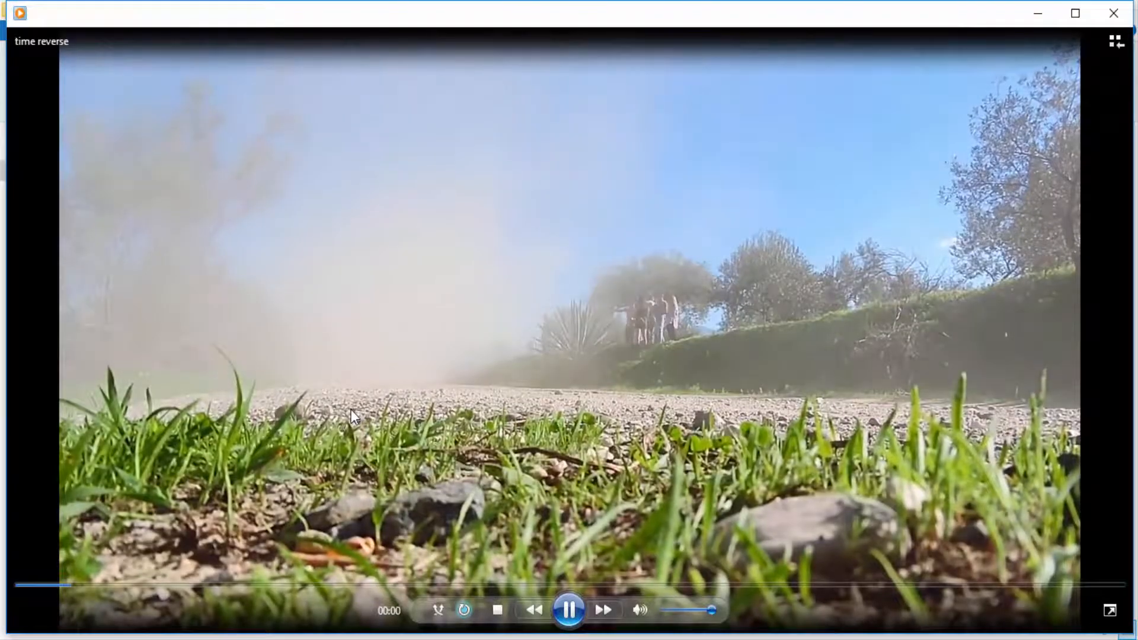